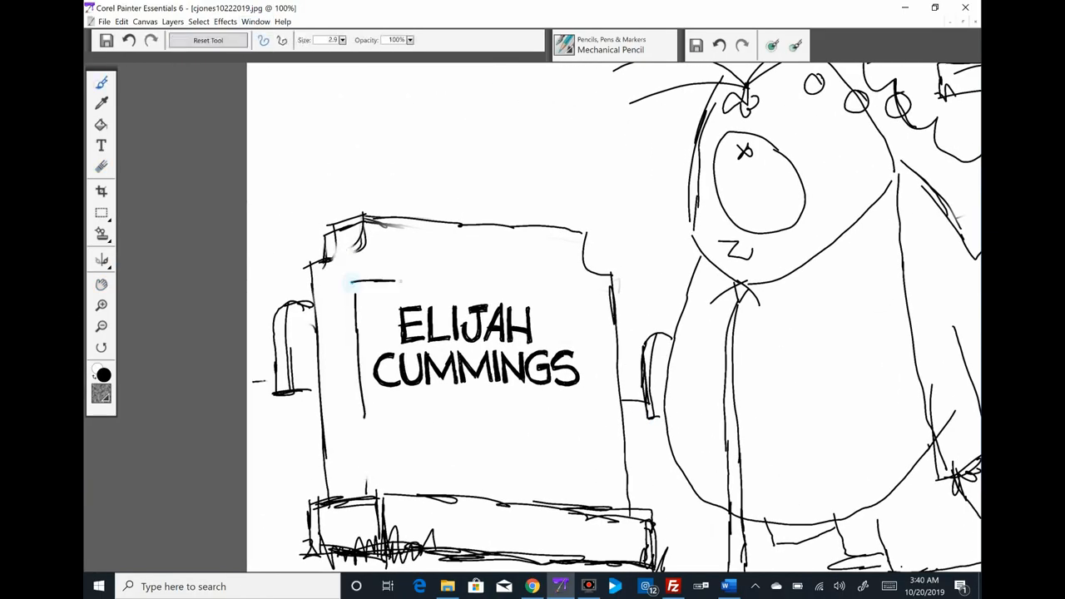
Ink a rectangular frame around ELIJAH CUMMINGS and go over the tombstone outline again
drag(349, 283, 586, 425)
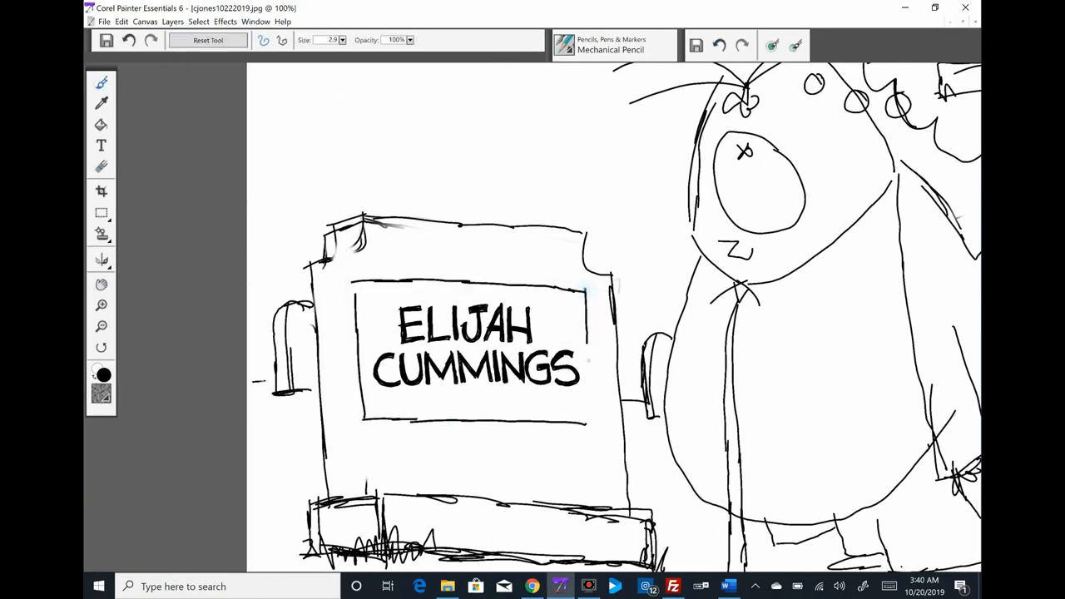
drag(350, 283, 591, 424)
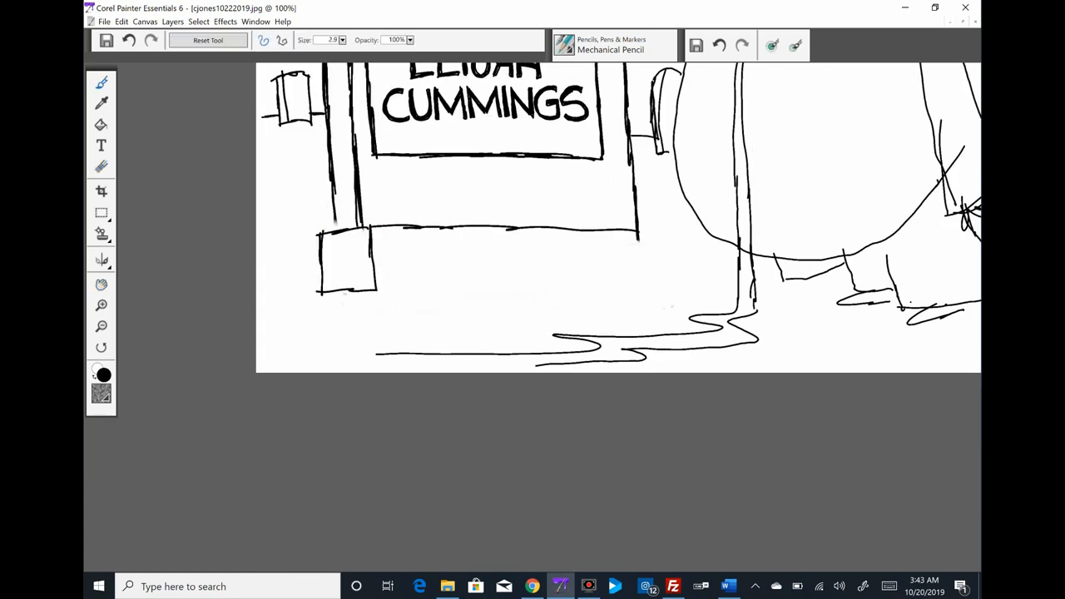
click(255, 21)
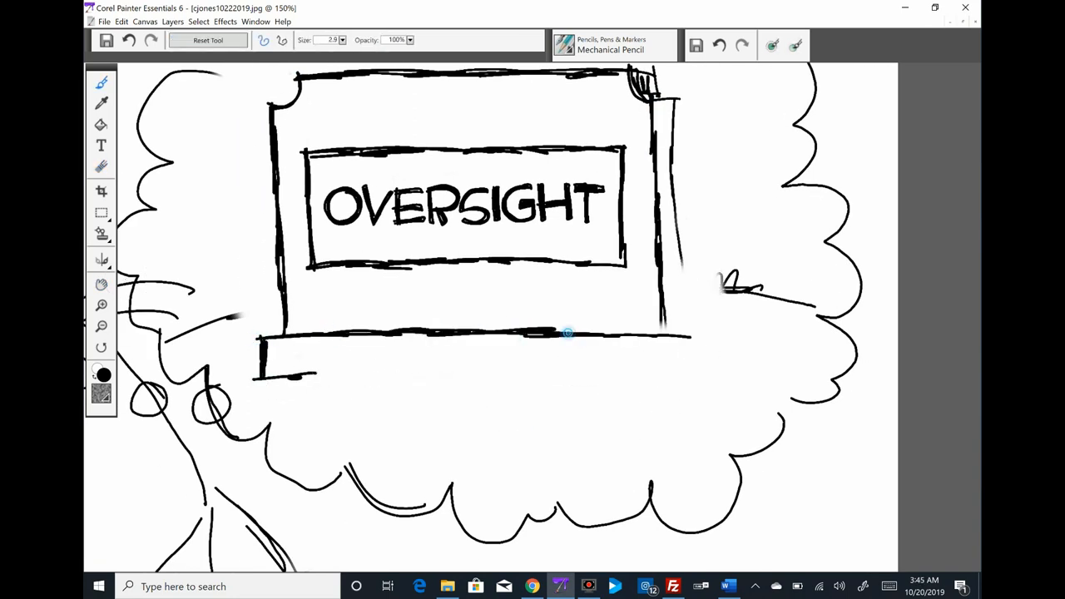
Ink the base step and grass tufts under the OVERSIGHT tombstone, then re-ink the bubble outline
drag(567, 333, 281, 383)
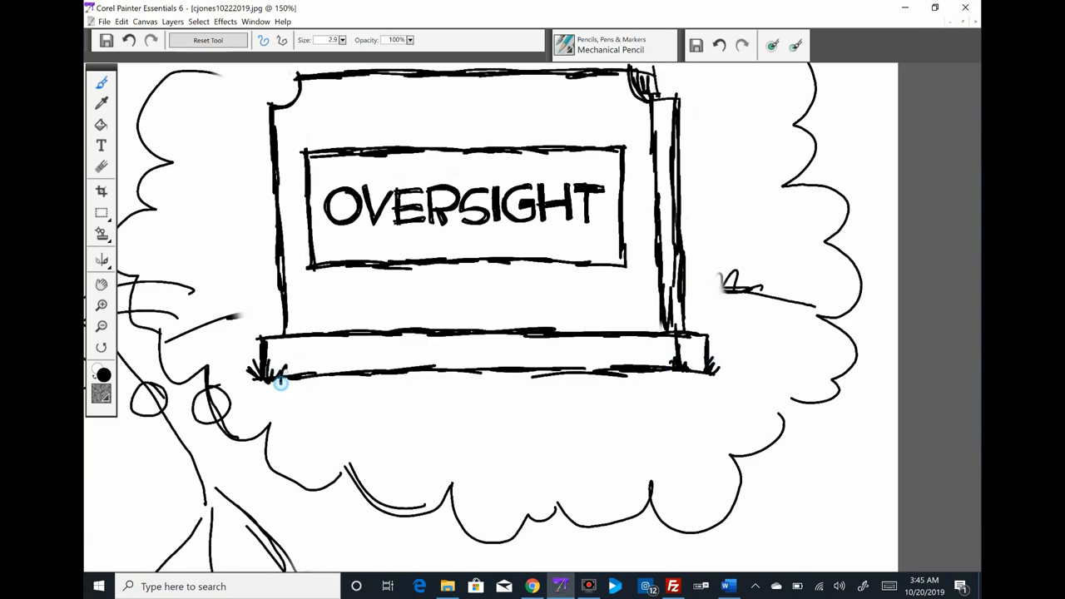
drag(291, 370, 591, 371)
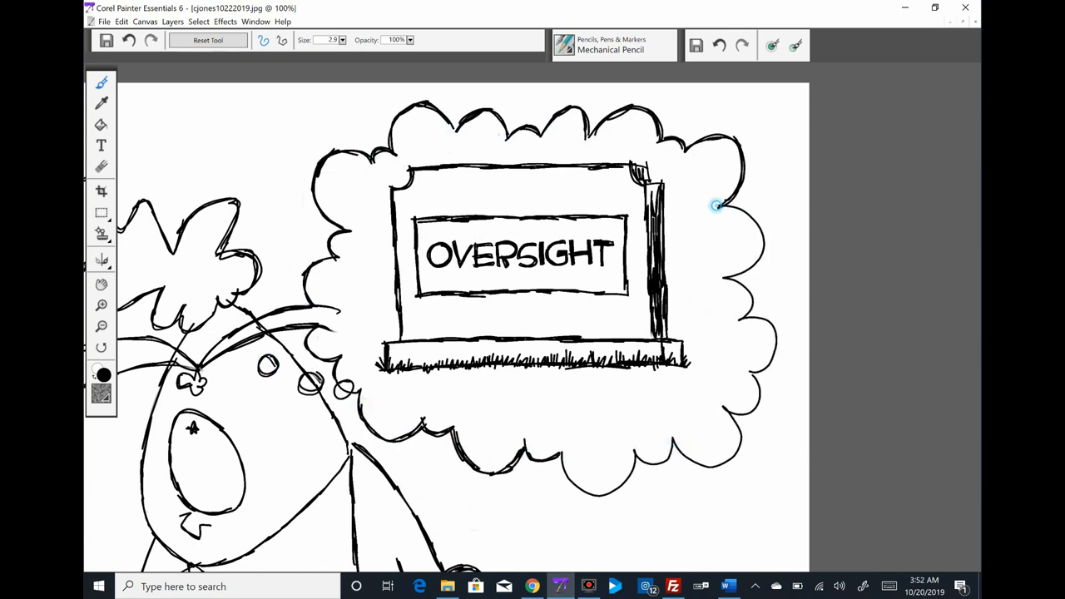
click(255, 20)
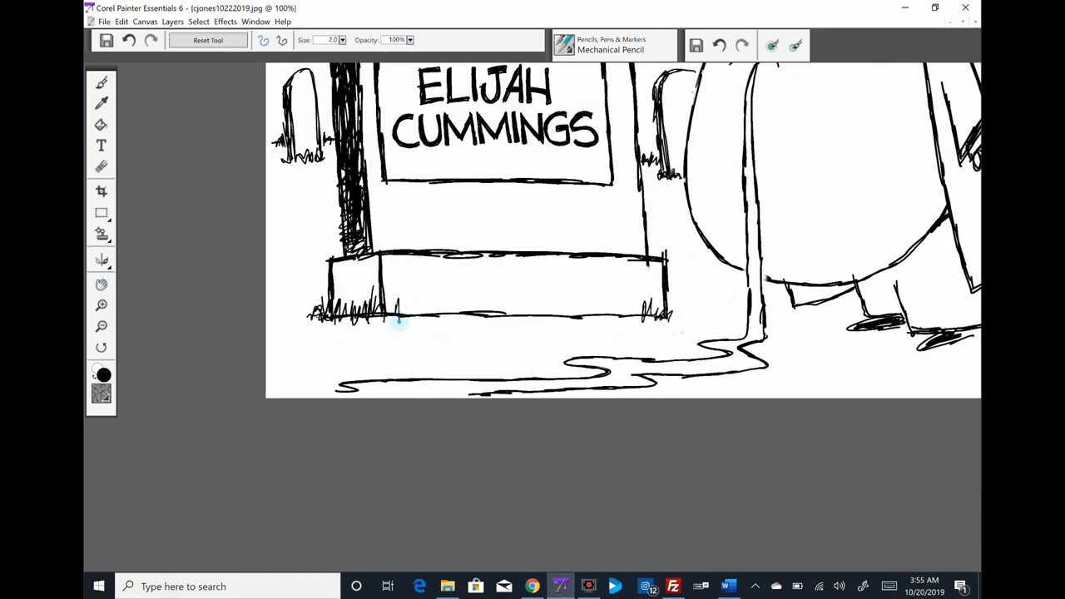
Draw grass tufts along the ELIJAH CUMMINGS tombstone base with a 2.0 Mechanical Pencil
drag(408, 312, 616, 312)
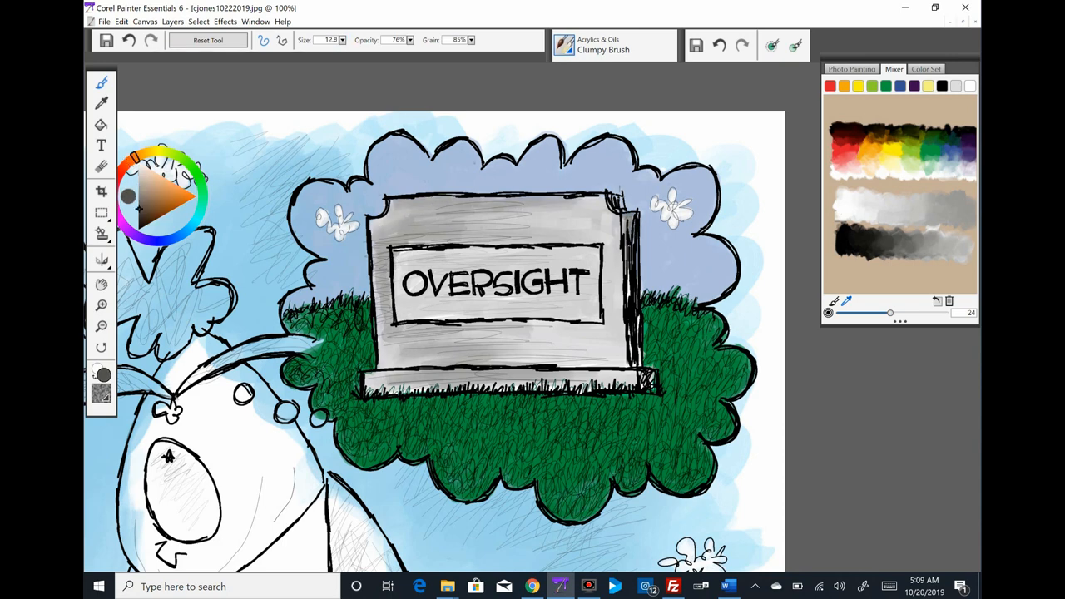
Paint dark green grass under the OVERSIGHT tombstone and fill the figure's trousers and jacket blue
click(158, 192)
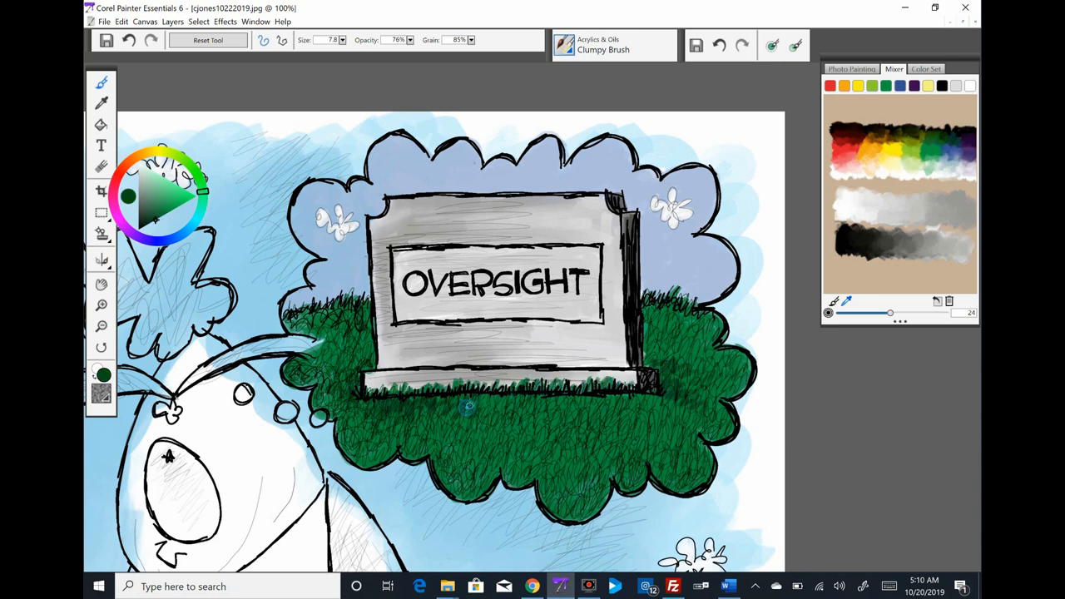
drag(466, 408, 550, 483)
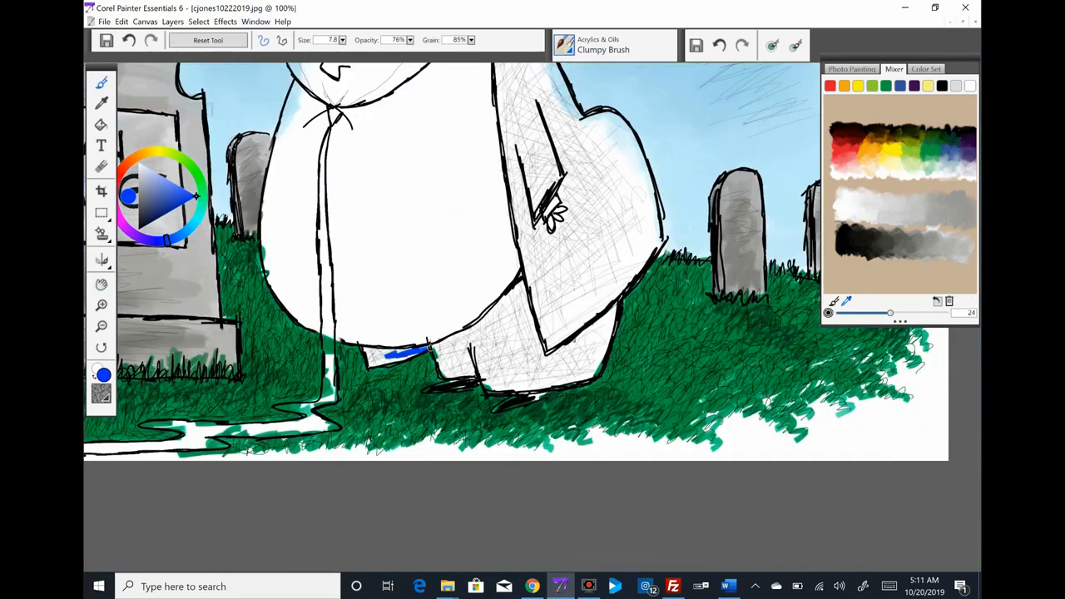
drag(400, 358, 616, 308)
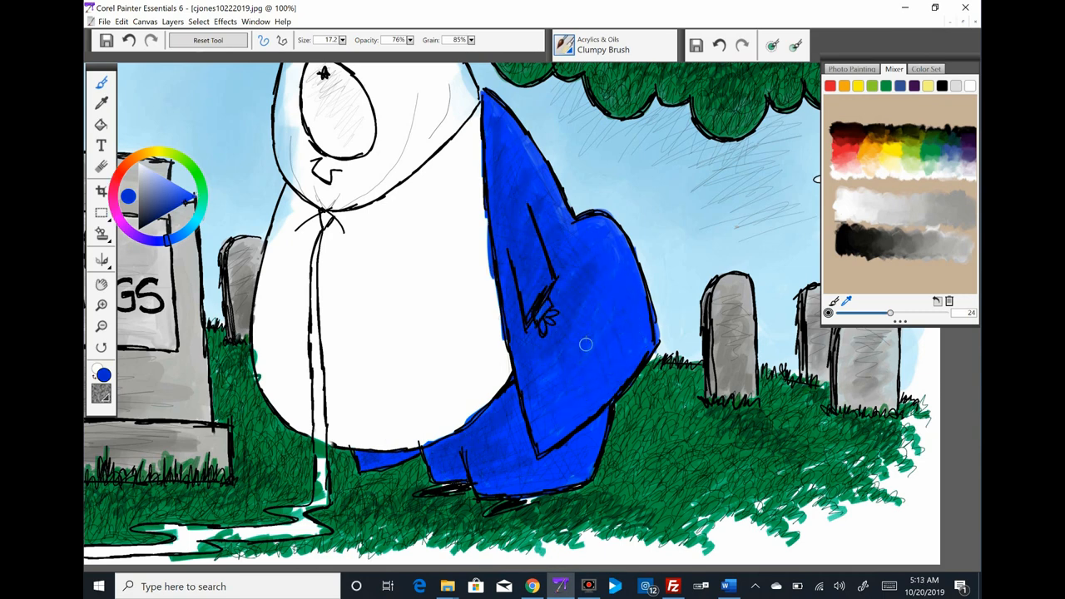
drag(582, 345, 533, 324)
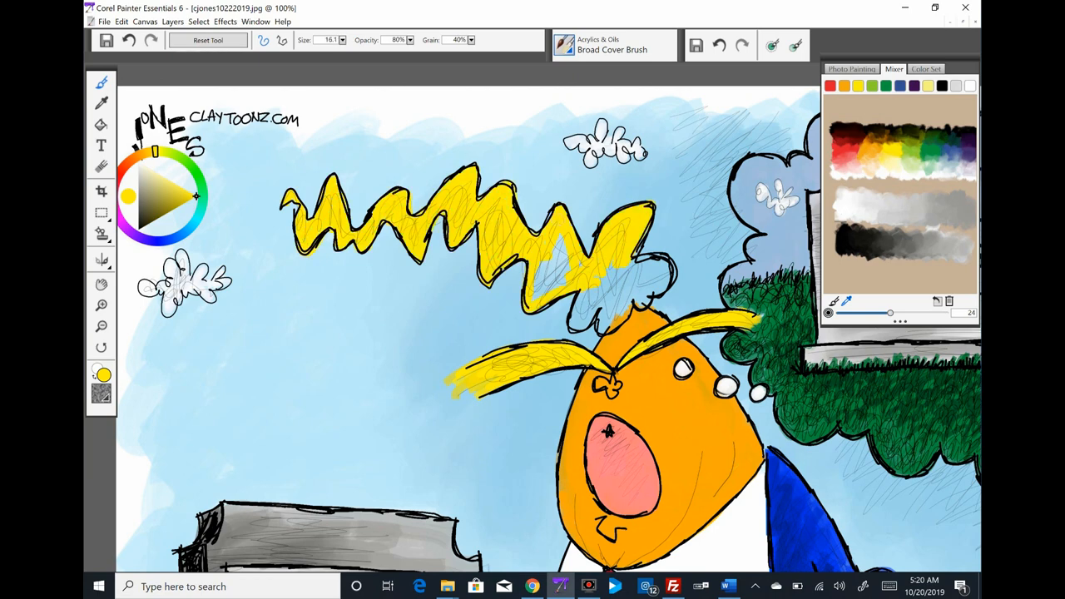
Fill the remaining part of the figure's zigzag hair tuft with yellow
drag(541, 266, 649, 317)
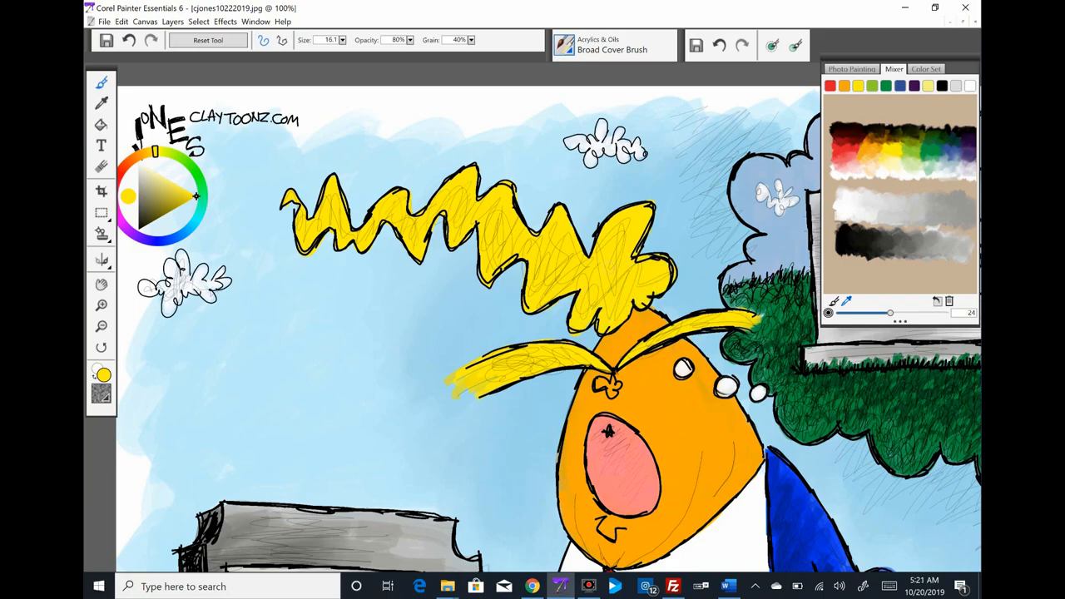